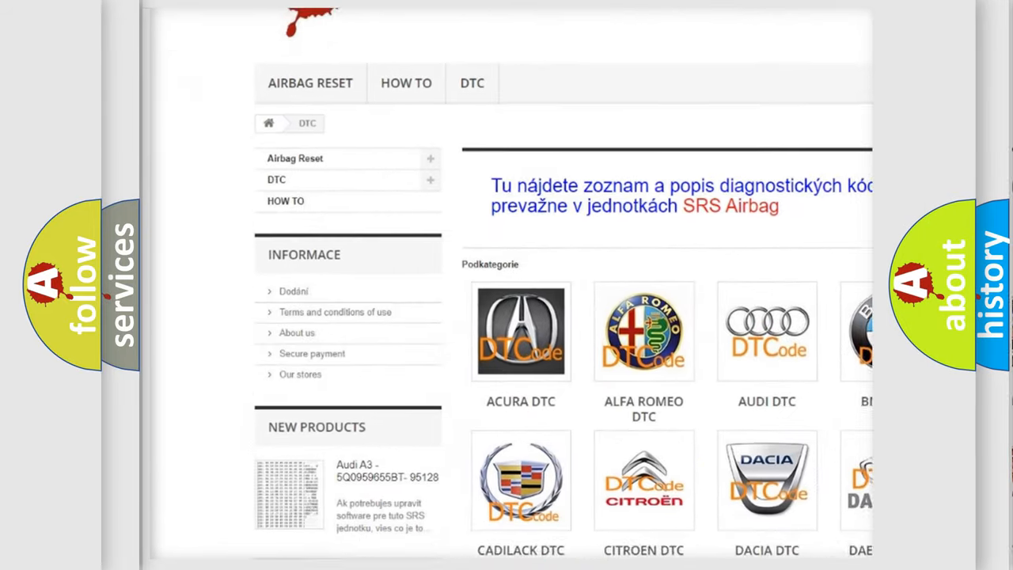
scroll(down, 3)
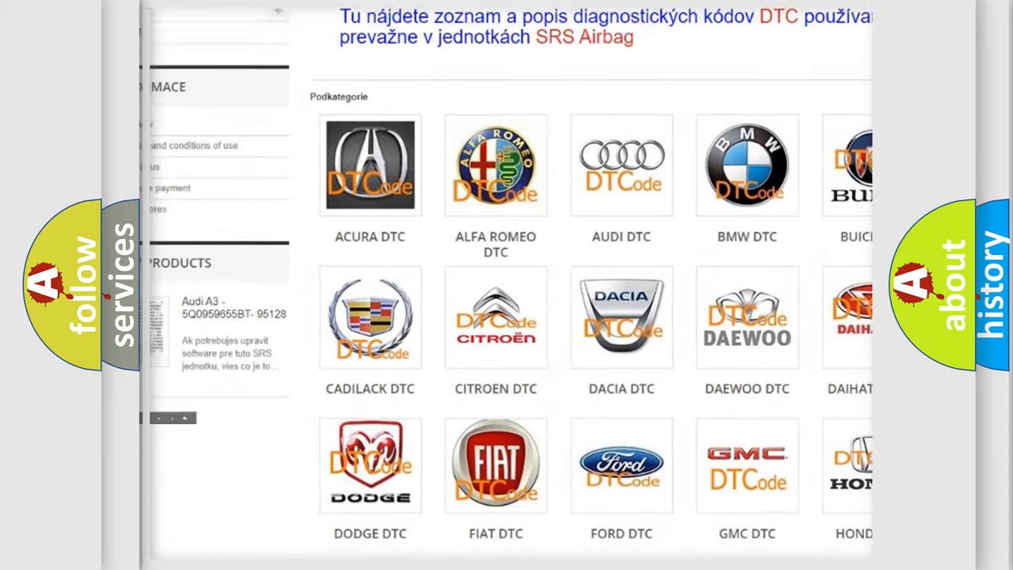
scroll(down, 3)
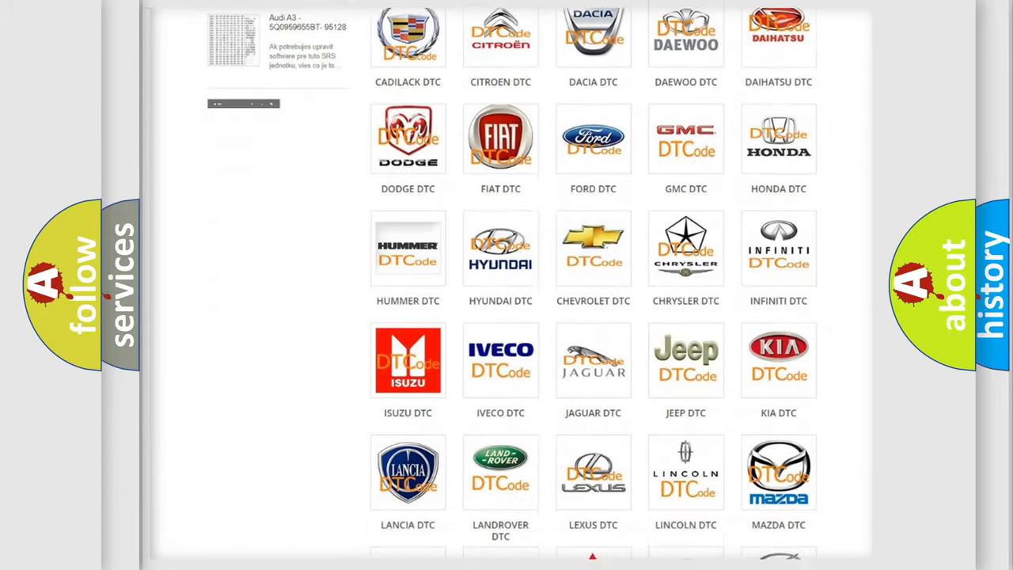
scroll(down, 3)
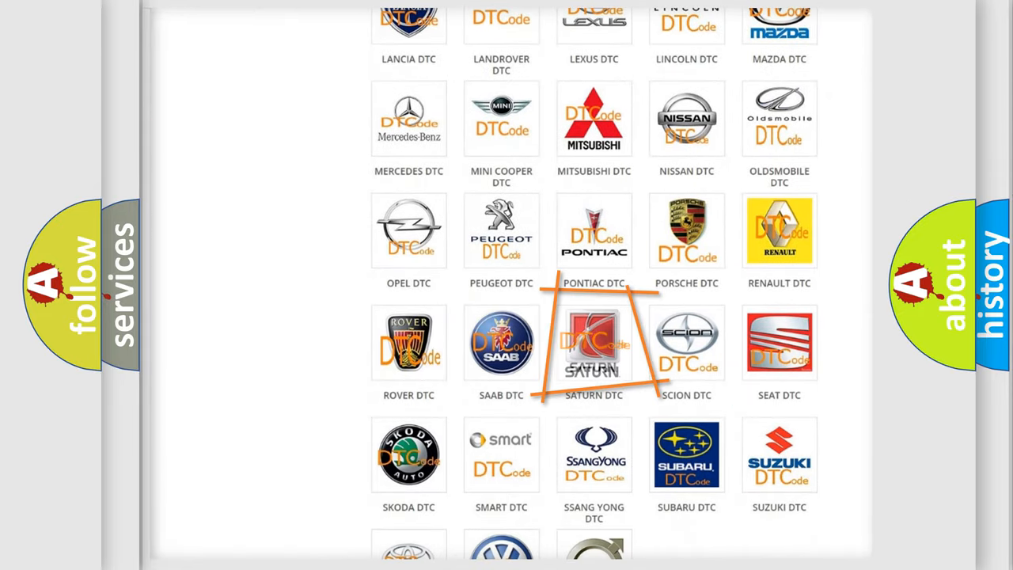